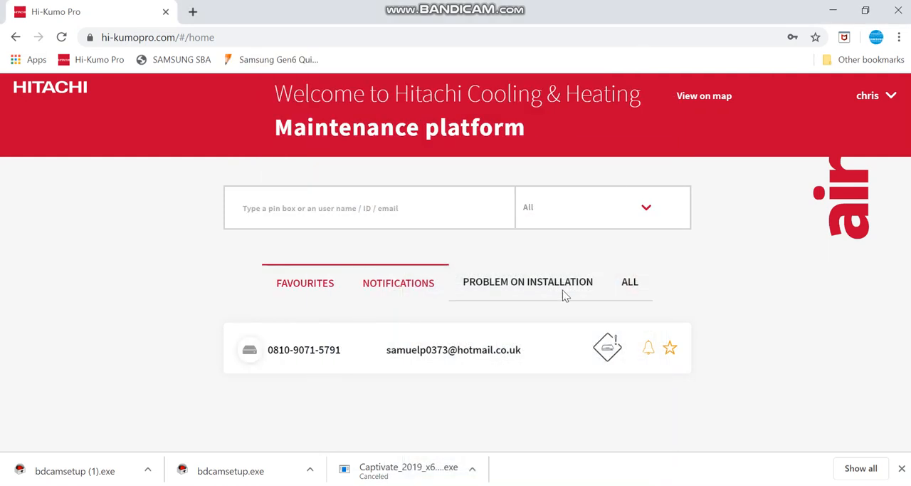
mouse_move(117, 267)
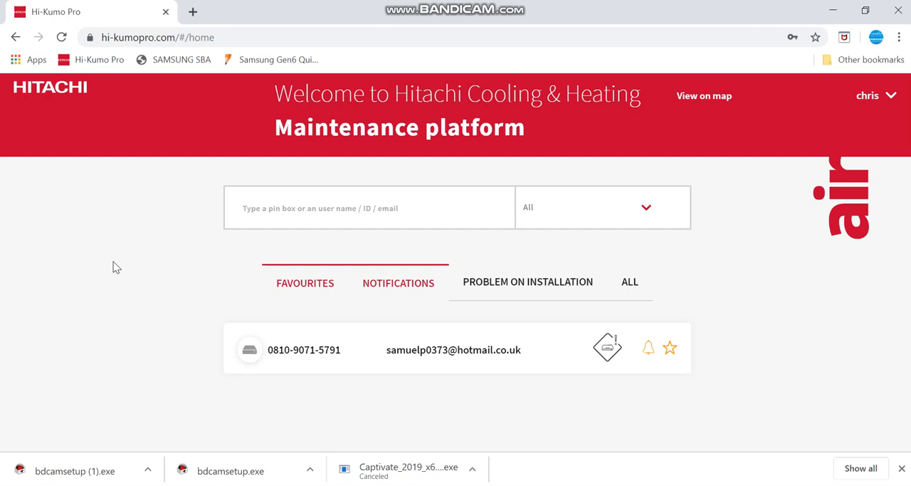
mouse_move(499, 325)
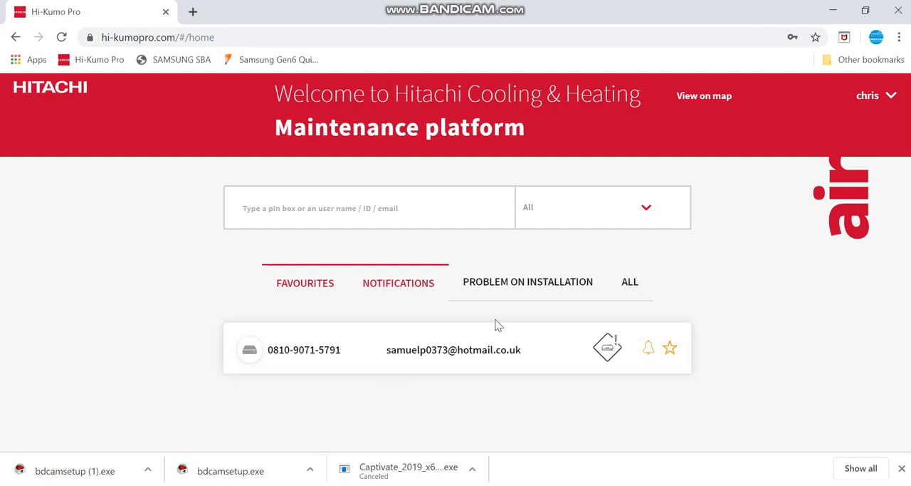
mouse_move(296, 367)
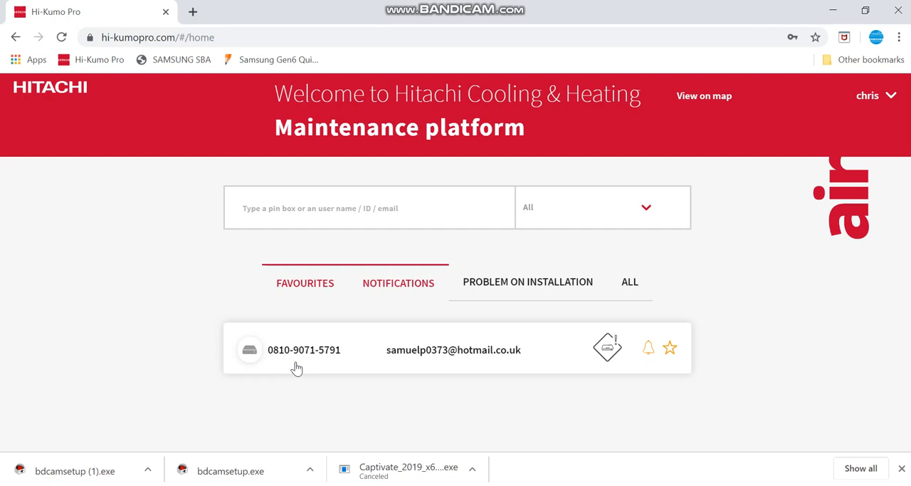
mouse_move(384, 351)
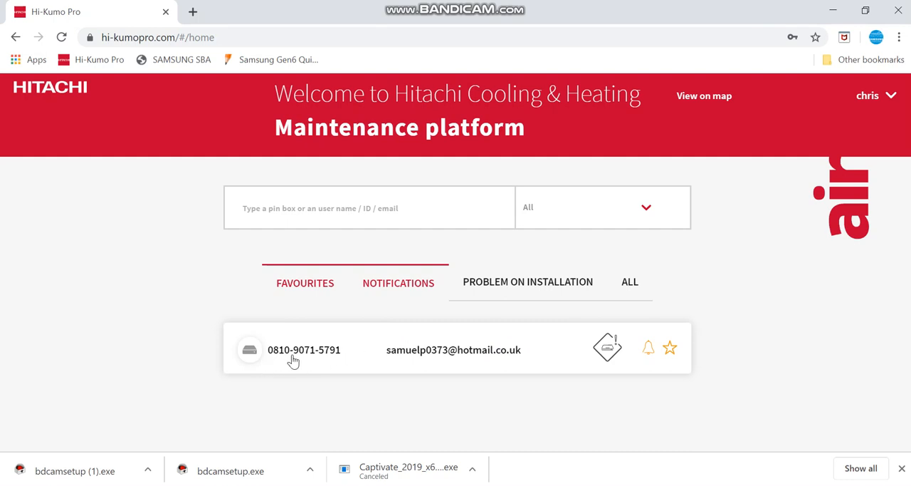
mouse_move(296, 356)
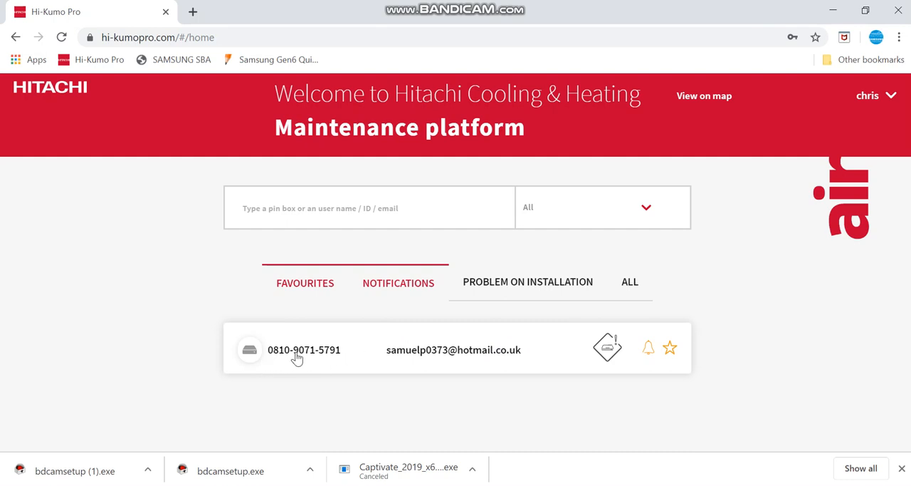
- Open the favourite installation and browse its Hitachi Air to Water product list to the unit's device page
click(305, 350)
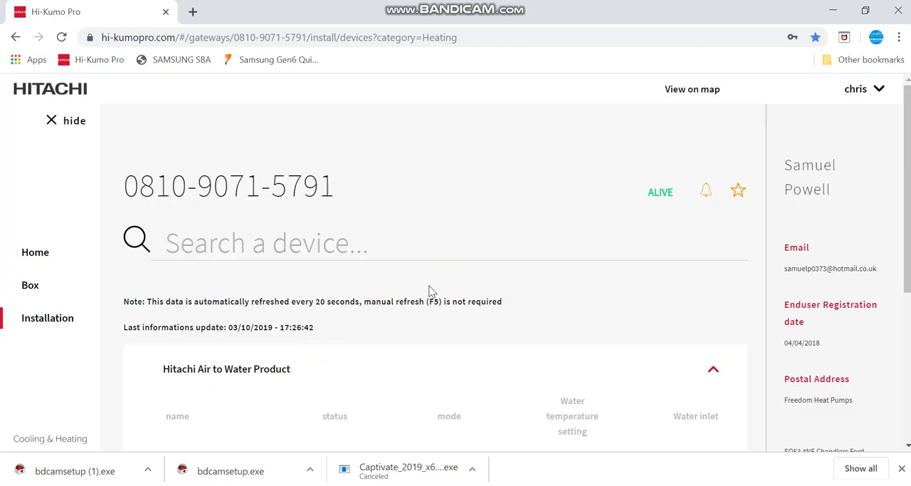
scroll(down, 3)
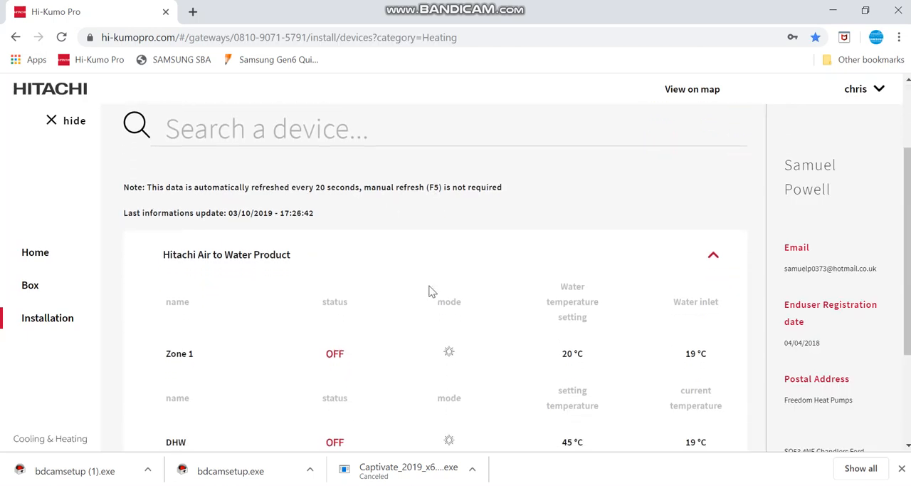
scroll(down, 3)
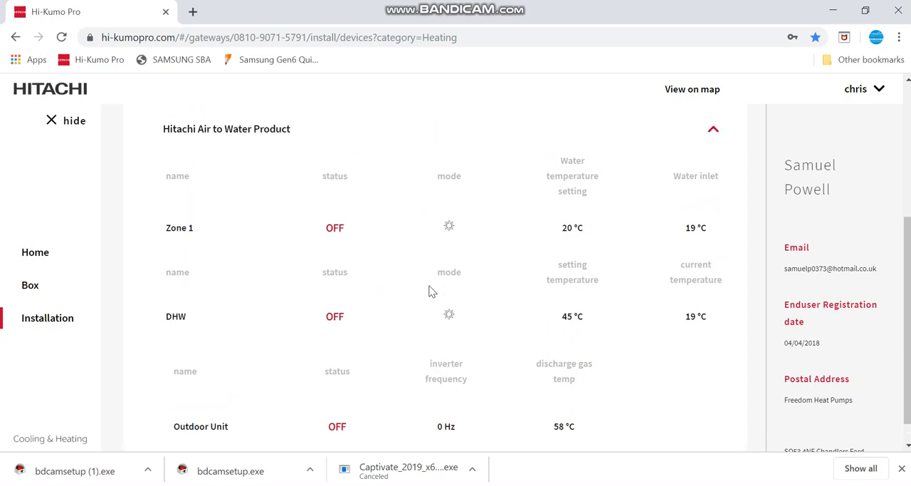
scroll(down, 3)
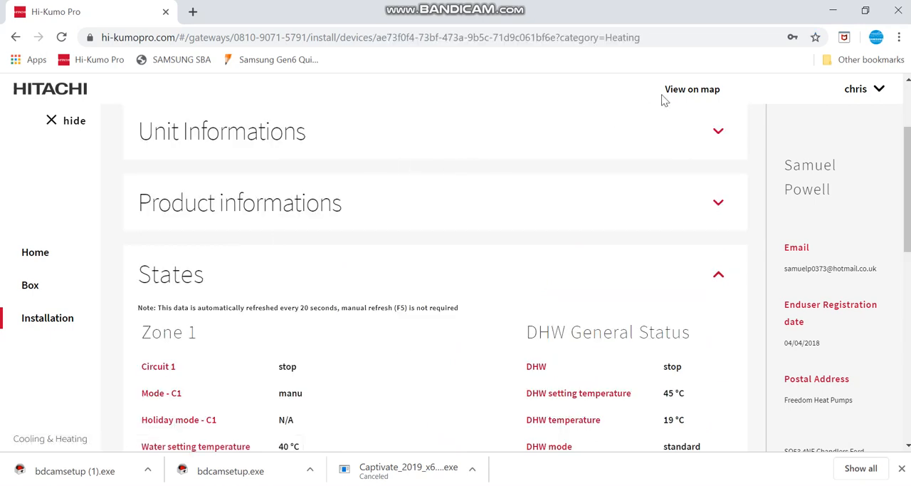
- Expand Unit Informations and review general, operation, zone configuration and water data
click(717, 131)
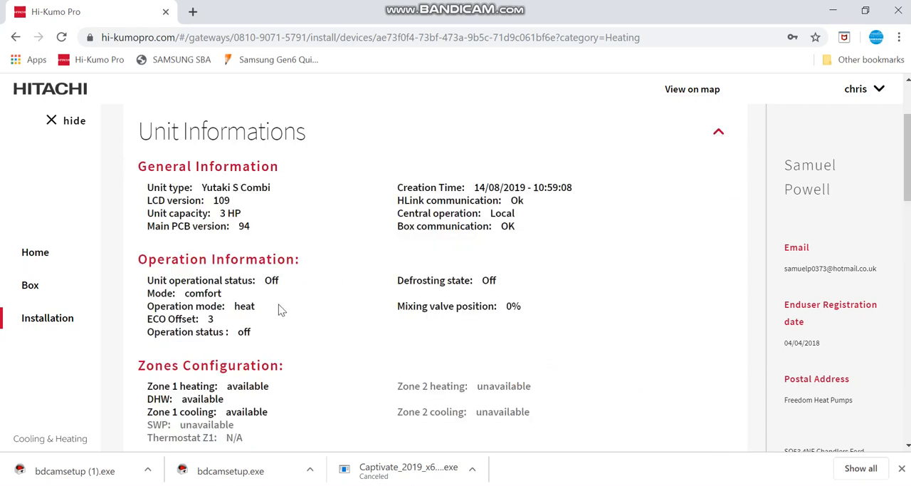
mouse_move(365, 313)
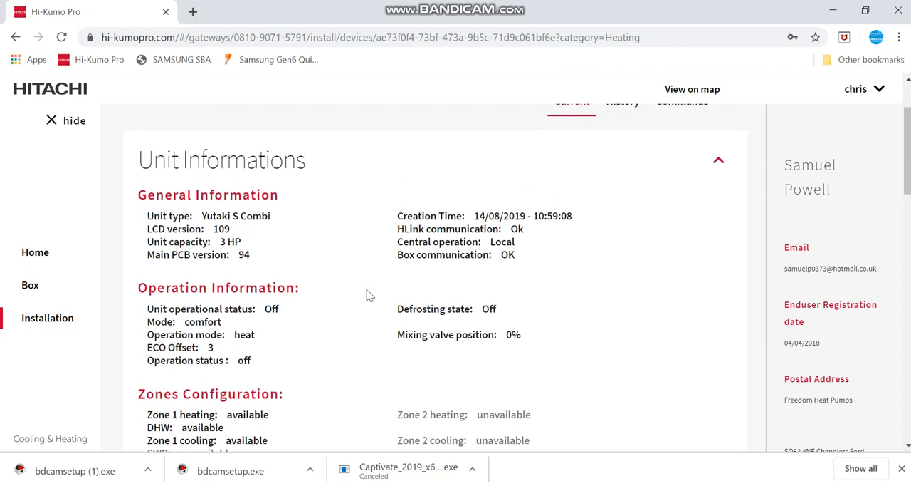
mouse_move(434, 262)
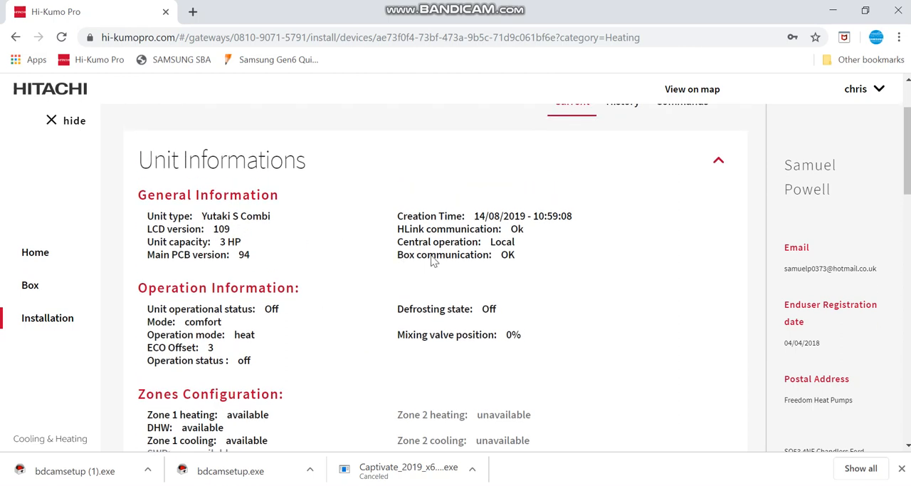
mouse_move(520, 235)
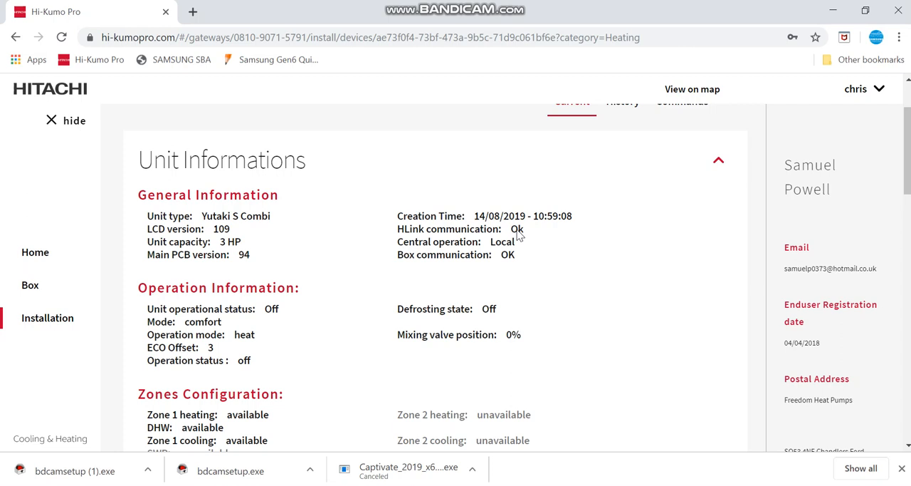
mouse_move(510, 268)
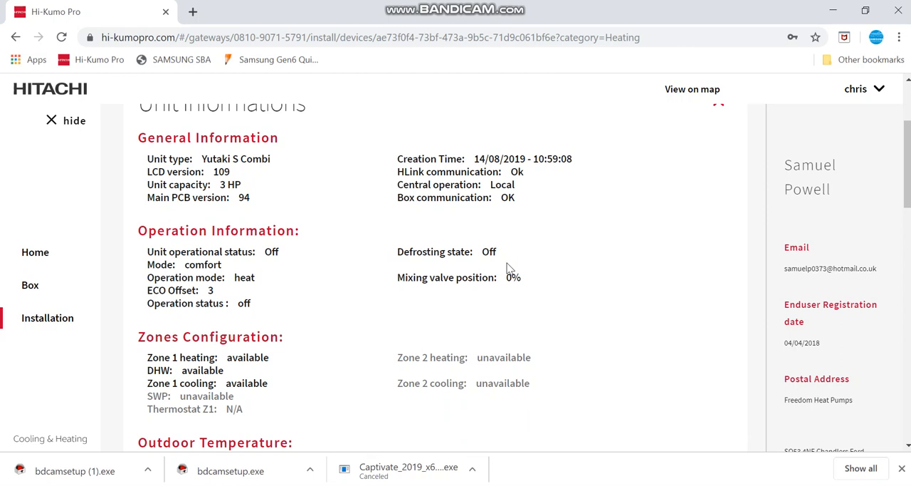
scroll(down, 3)
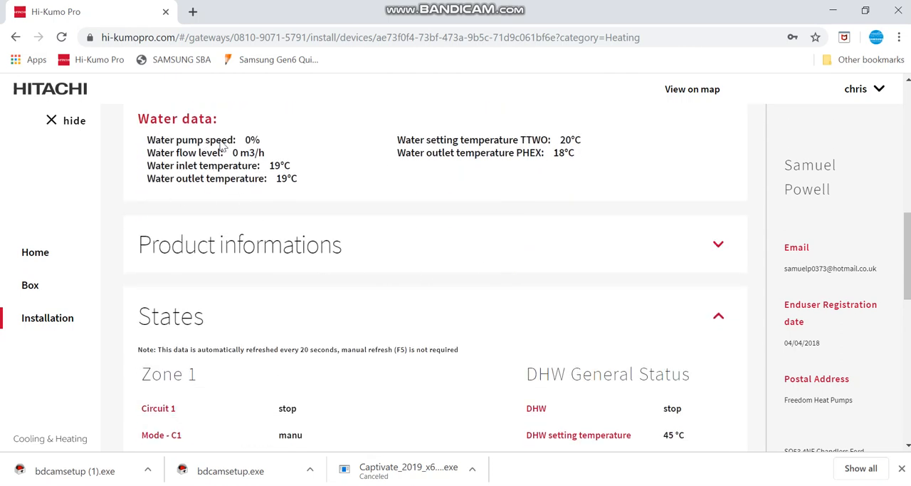
mouse_move(396, 202)
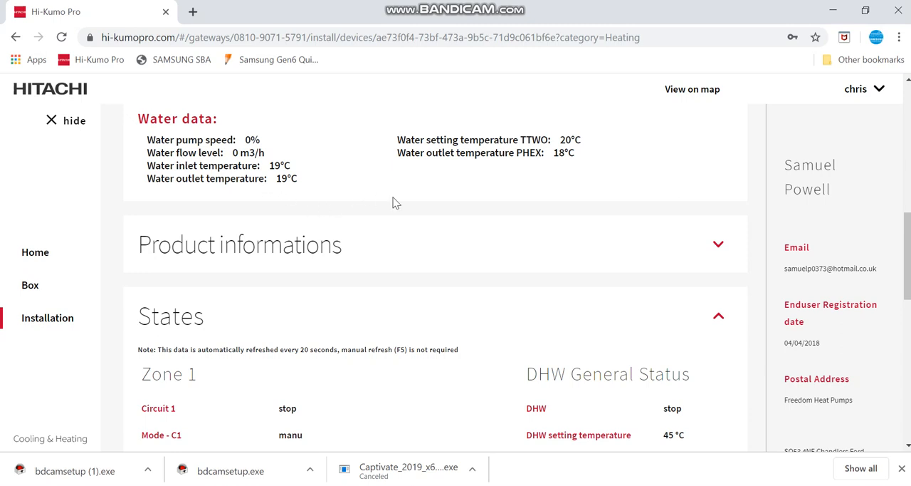
mouse_move(156, 165)
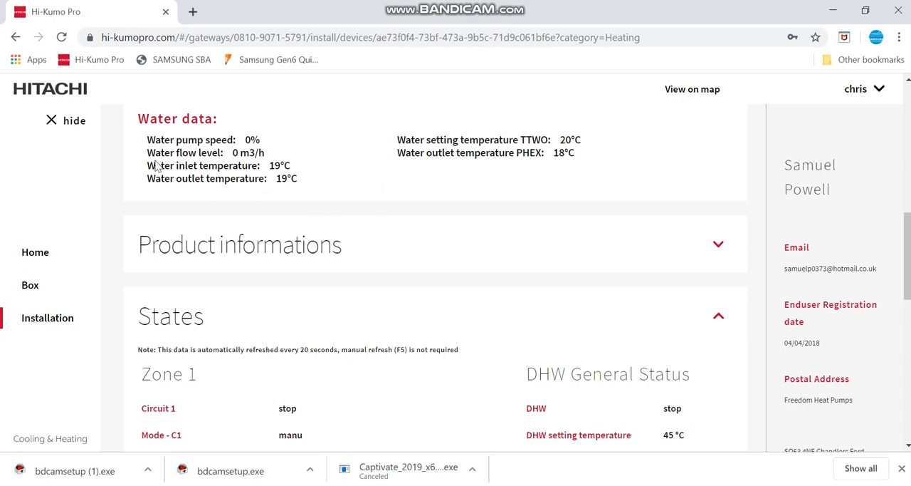
mouse_move(234, 169)
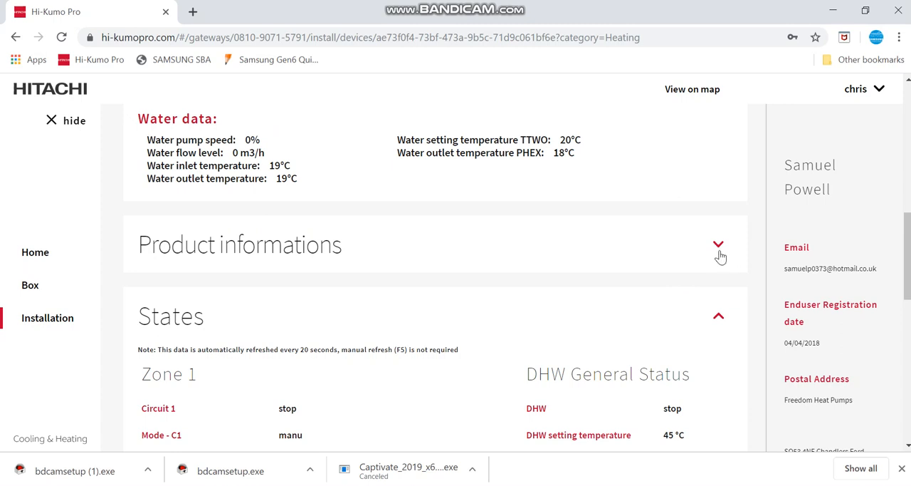
- Expand Product informations to see indoor unit code RWD-4.0NWE-200S-K with empty serial and date
click(718, 245)
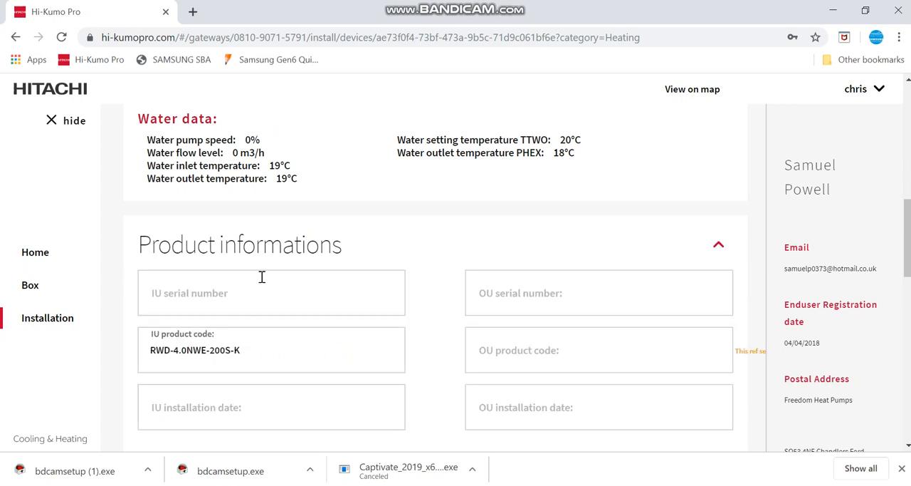
scroll(down, 3)
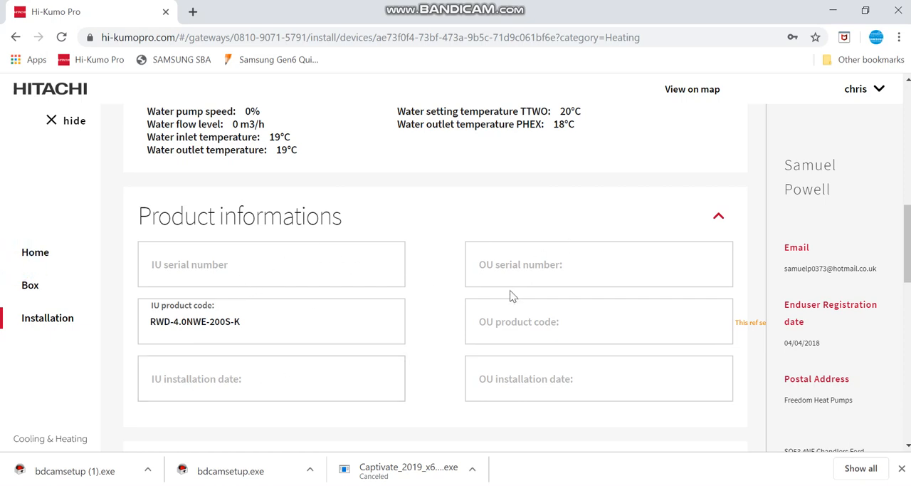
mouse_move(529, 294)
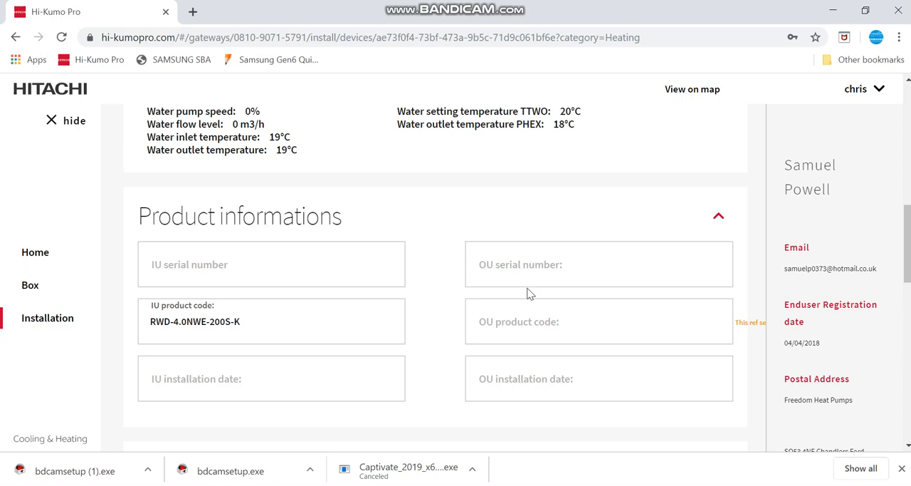
scroll(down, 3)
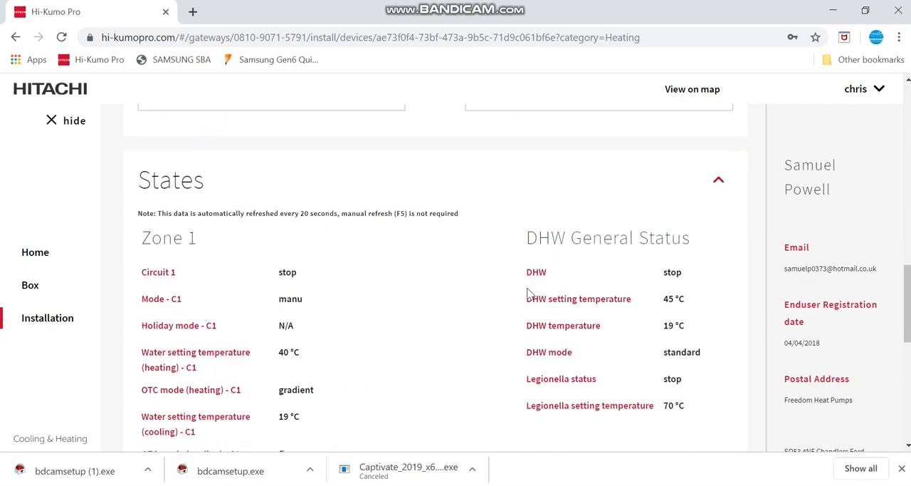
scroll(down, 3)
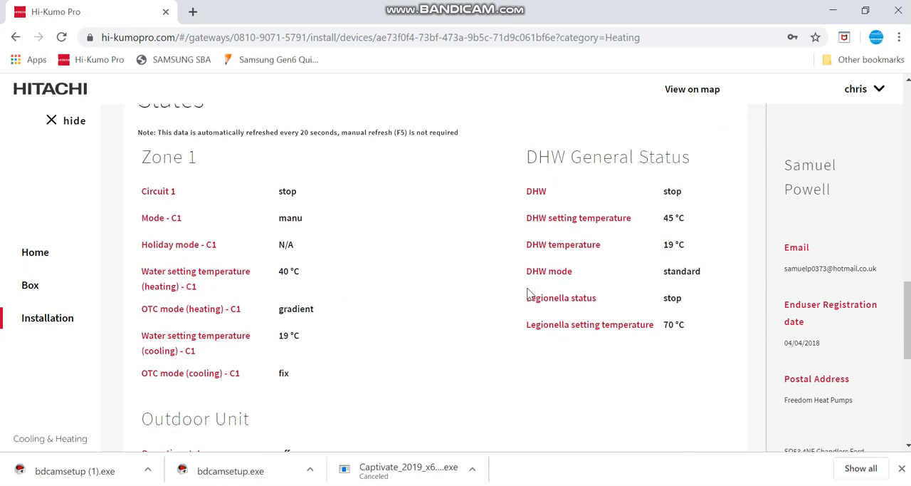
mouse_move(301, 242)
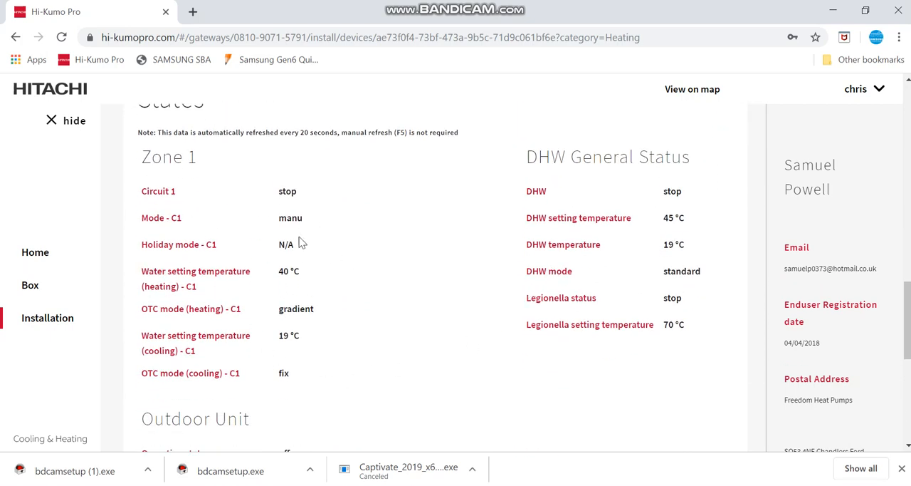
mouse_move(387, 285)
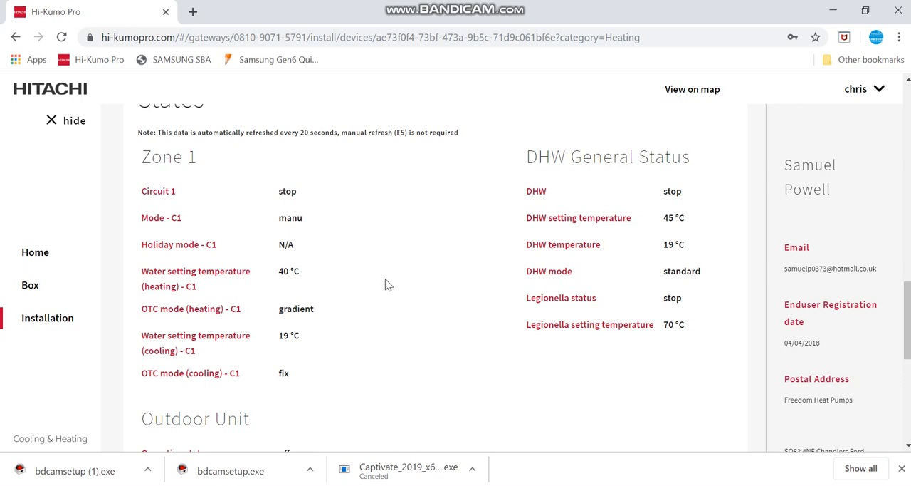
mouse_move(161, 212)
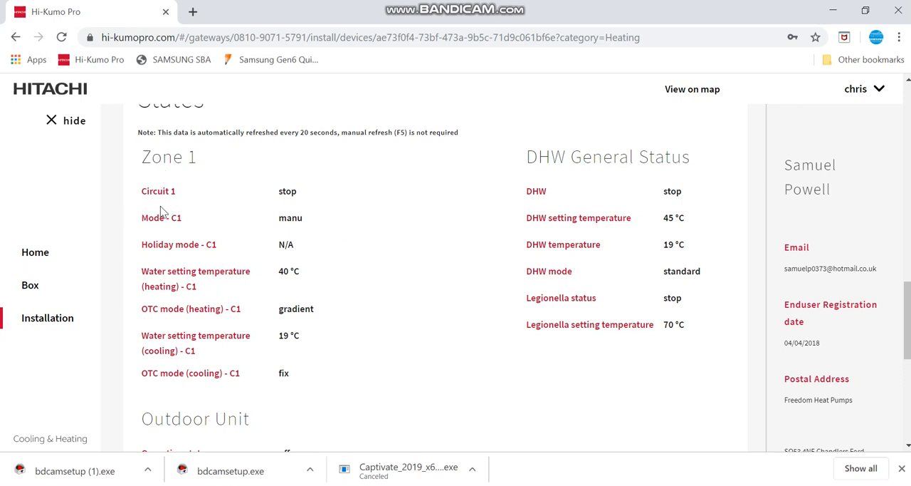
mouse_move(251, 319)
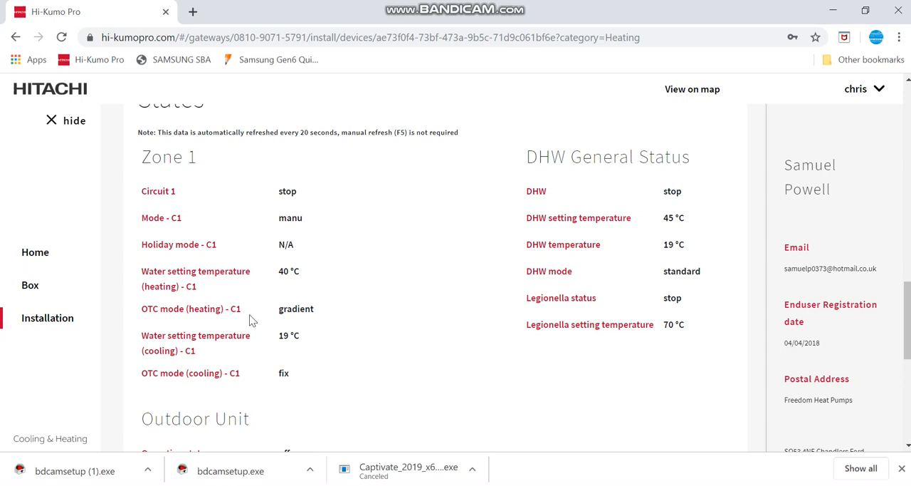
mouse_move(319, 281)
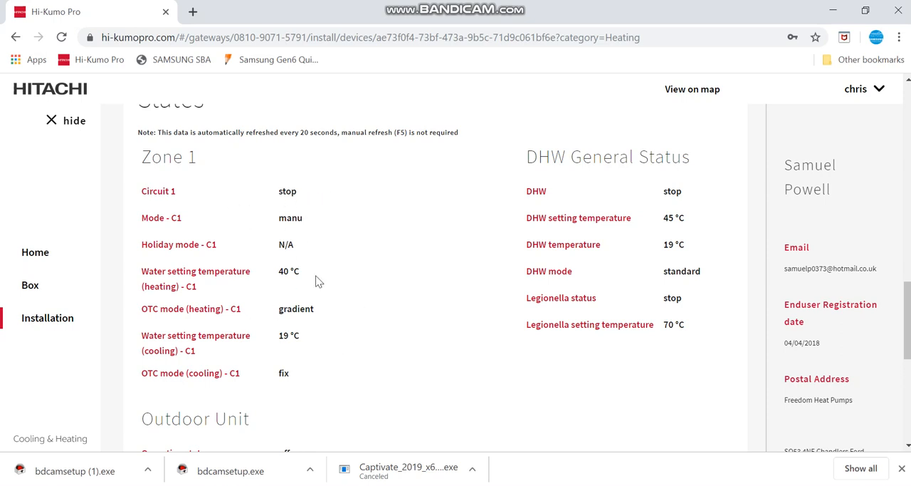
mouse_move(319, 296)
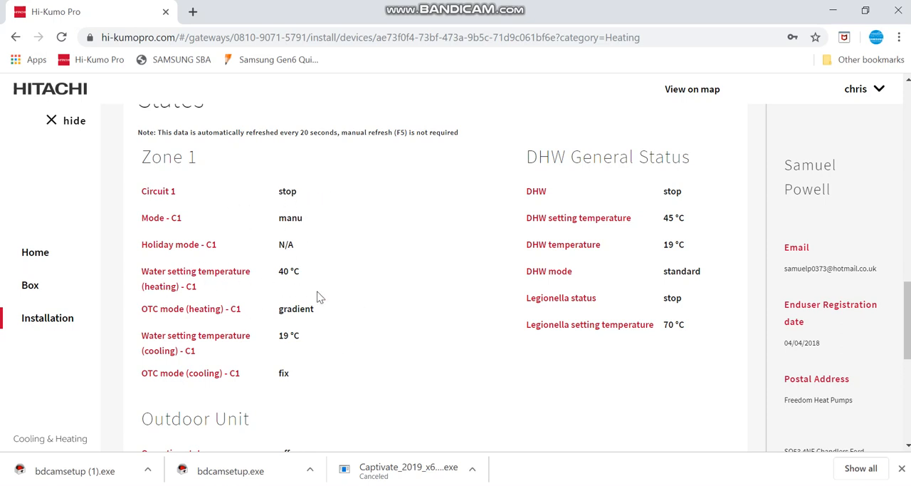
mouse_move(163, 331)
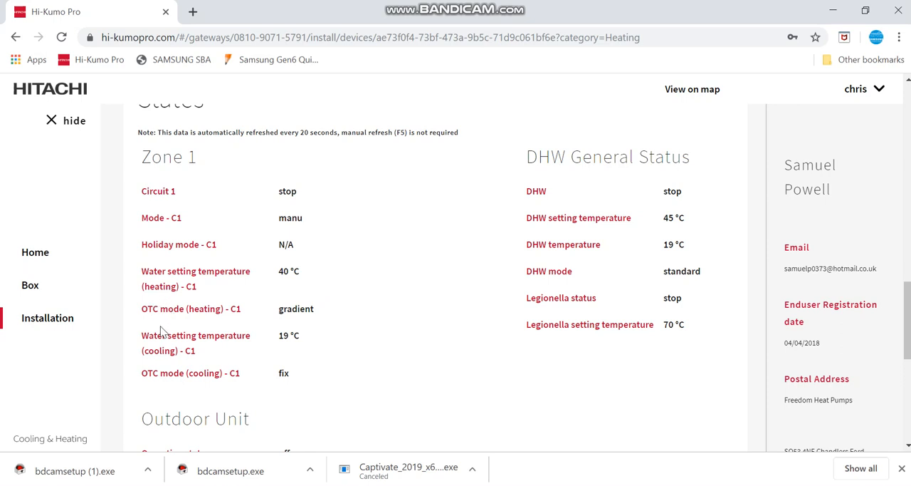
mouse_move(278, 296)
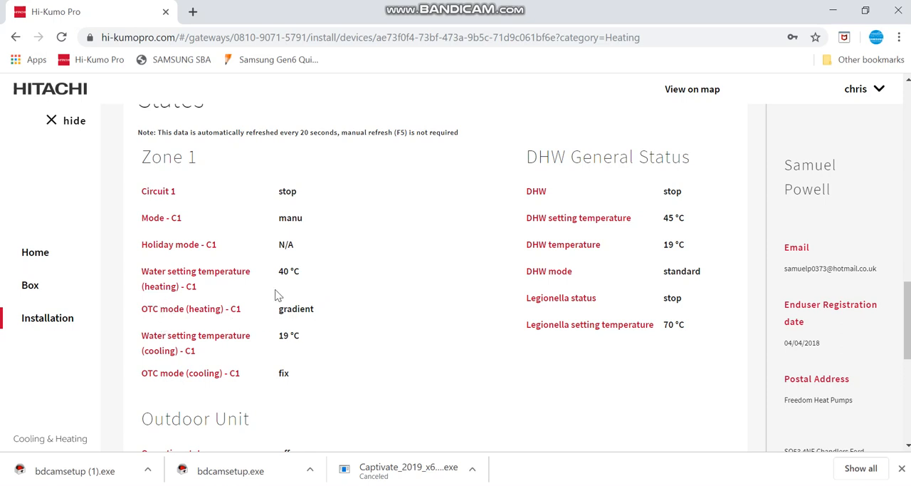
mouse_move(339, 257)
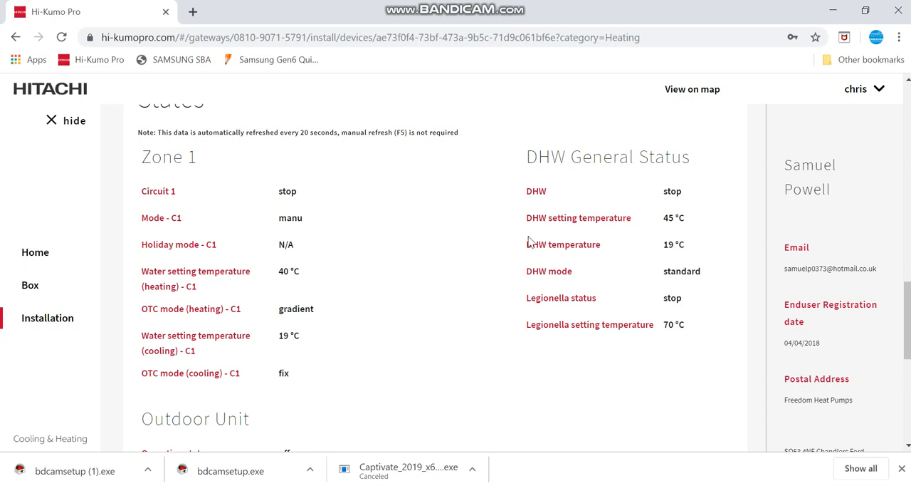
mouse_move(552, 278)
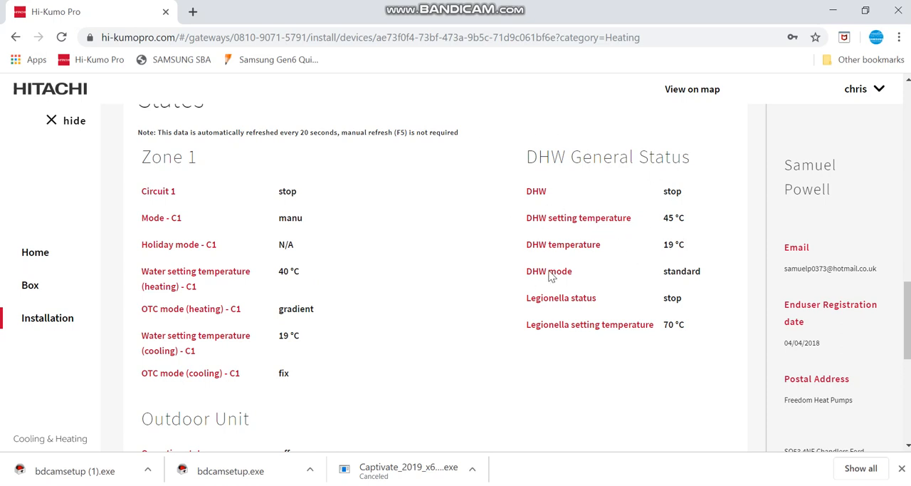
mouse_move(591, 330)
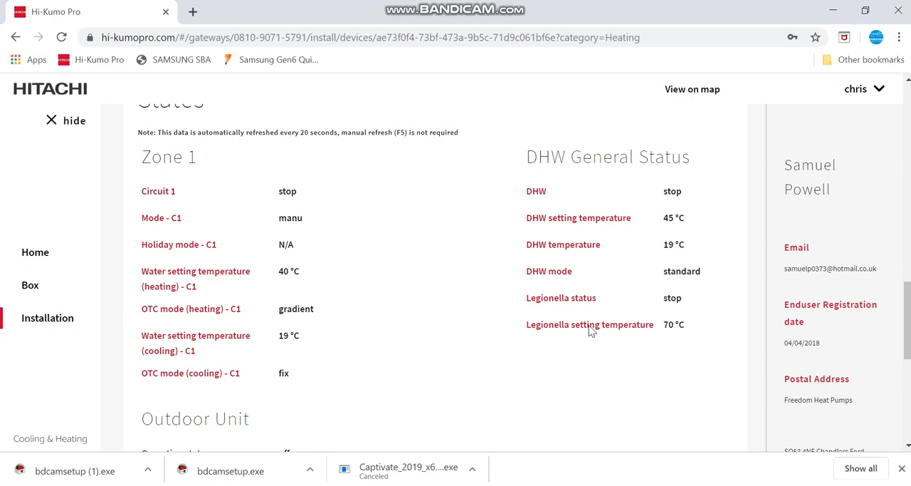
scroll(down, 3)
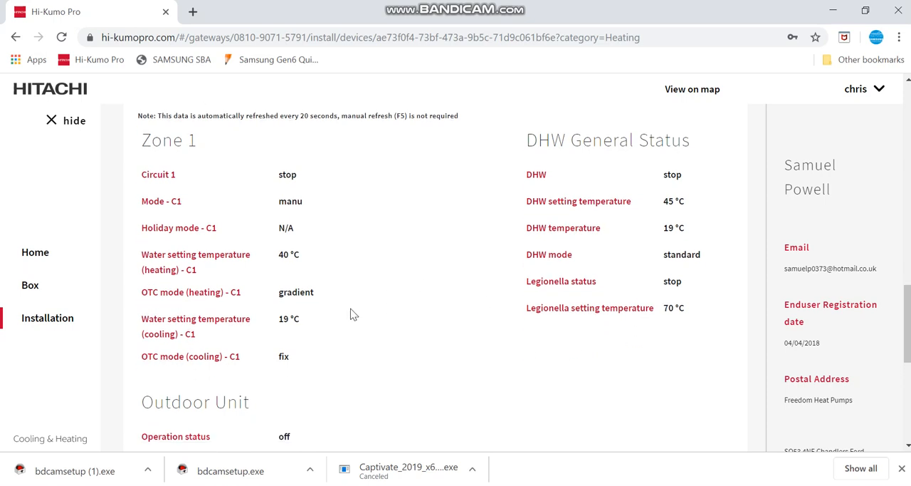
scroll(down, 3)
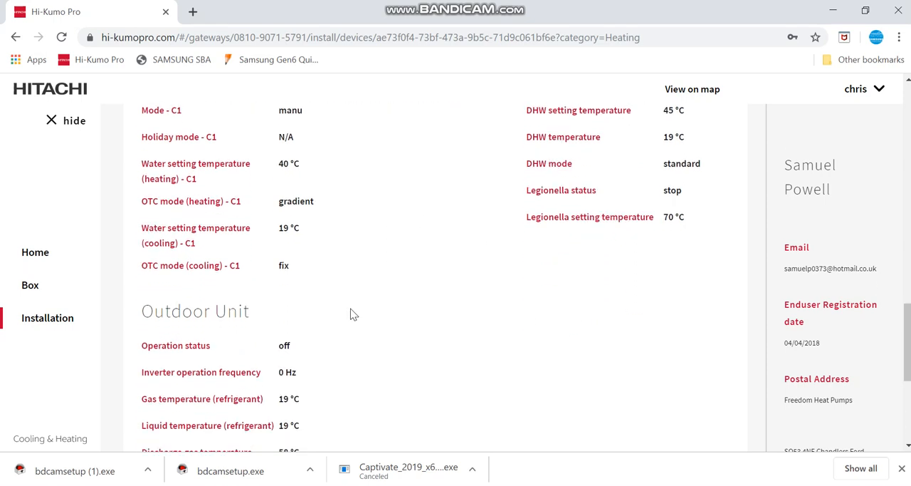
scroll(down, 3)
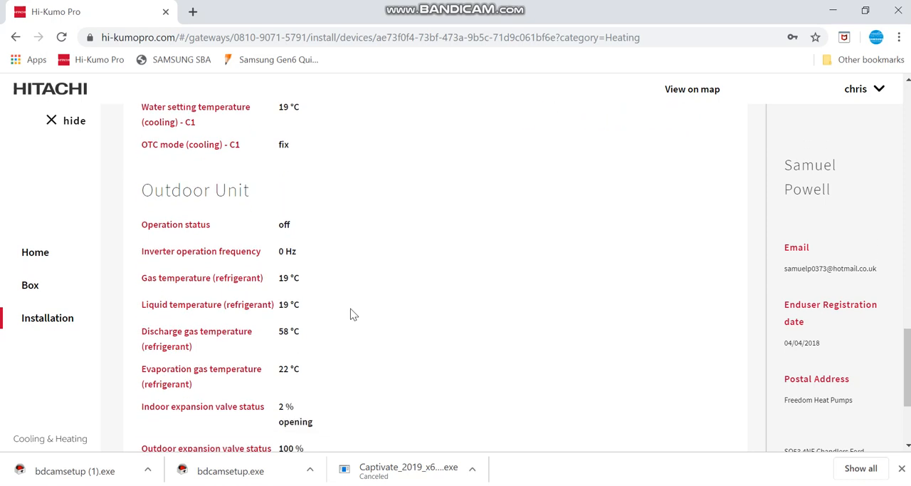
scroll(down, 3)
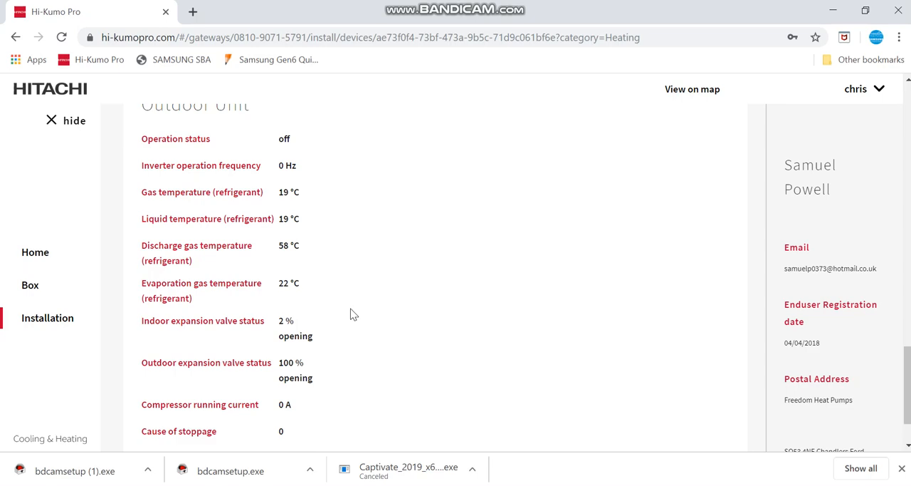
scroll(down, 3)
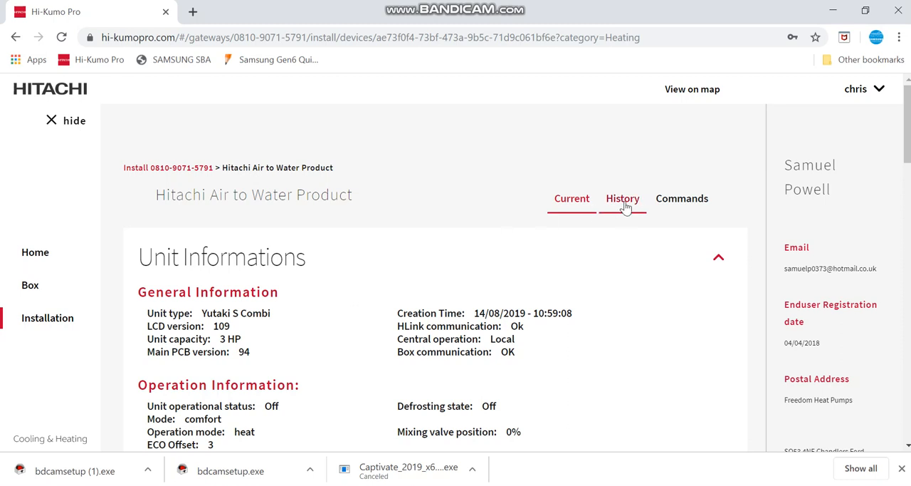
- In History, chart Water flow level for Configuration and Outdoor Unit instead of Zone 1
click(622, 198)
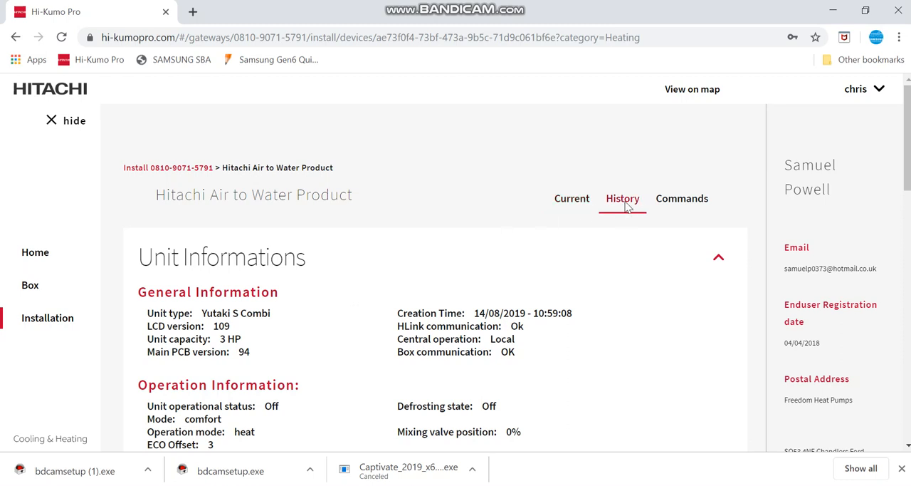
scroll(down, 3)
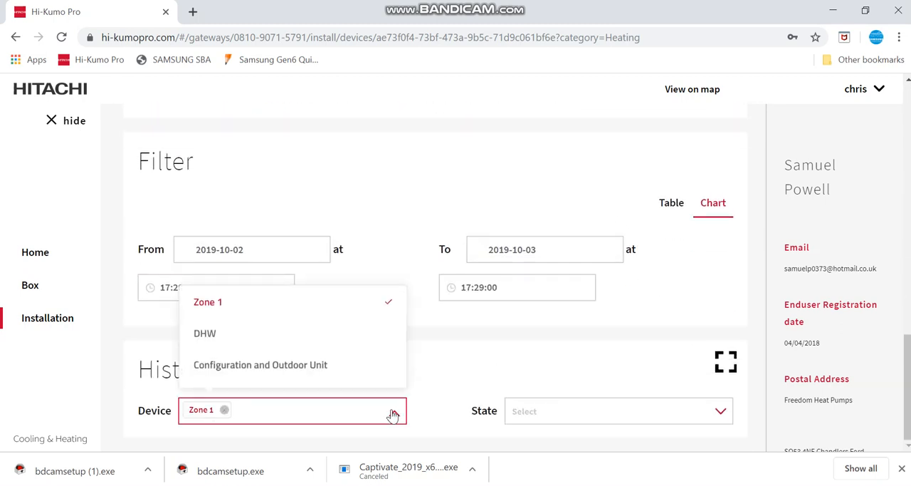
click(261, 365)
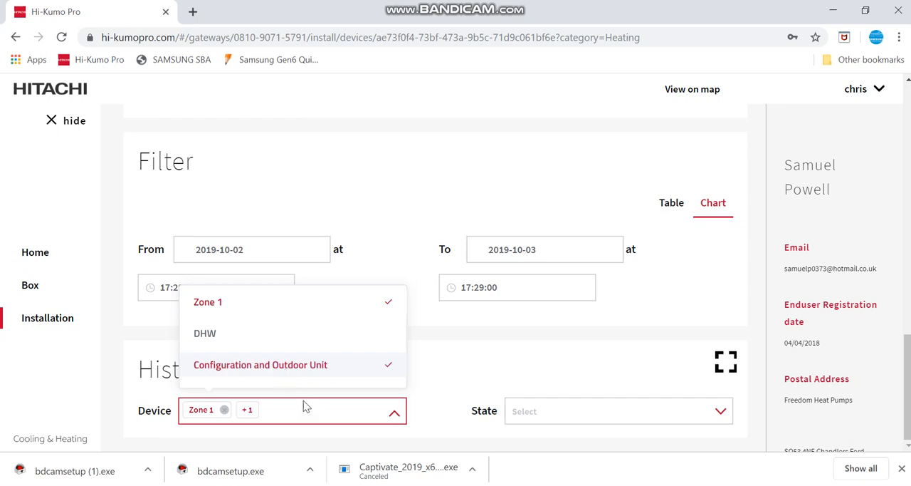
click(208, 302)
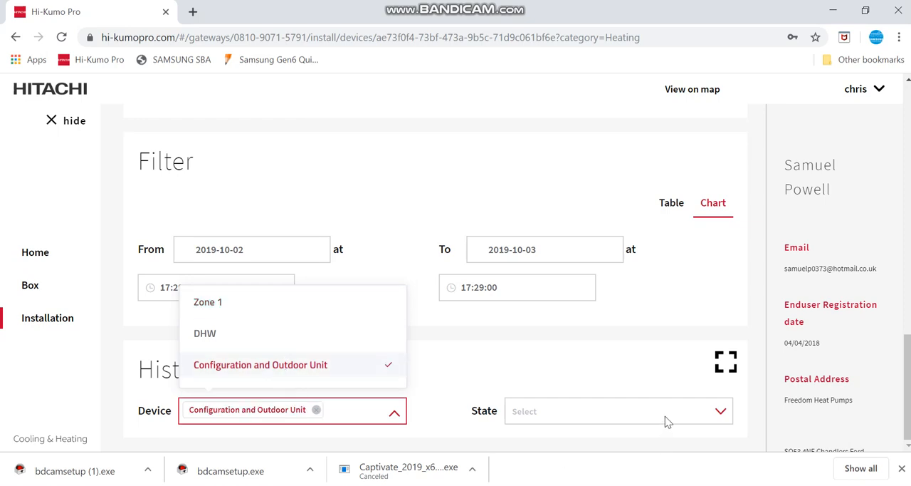
click(618, 410)
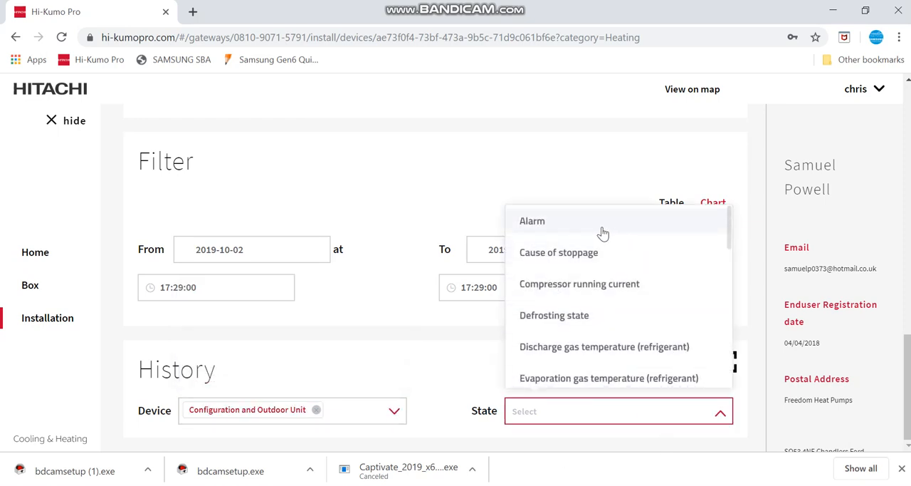
mouse_move(276, 320)
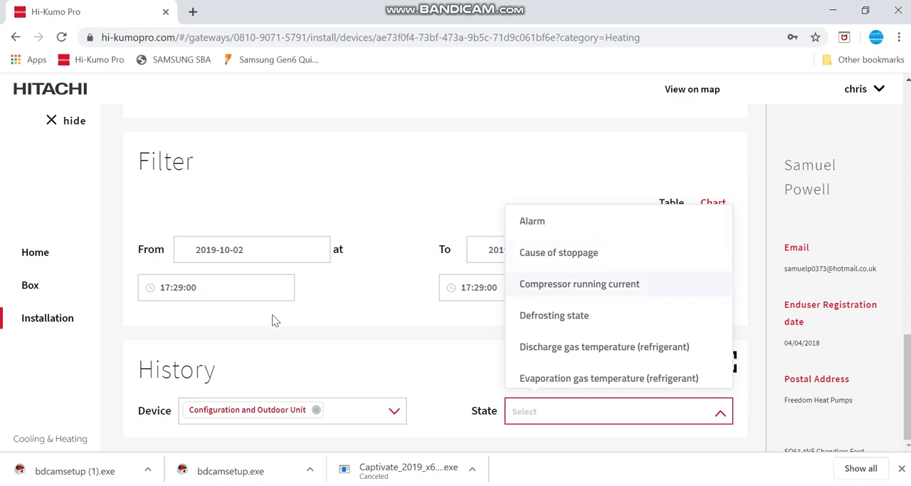
mouse_move(566, 279)
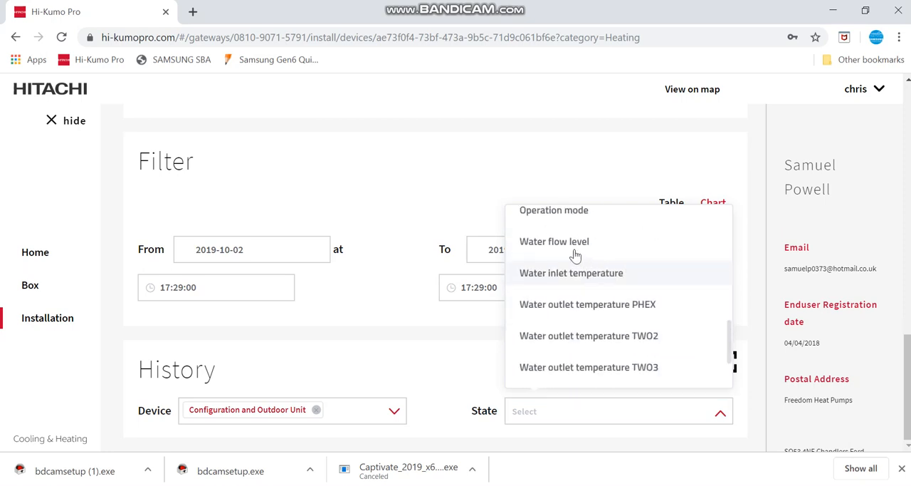
click(554, 242)
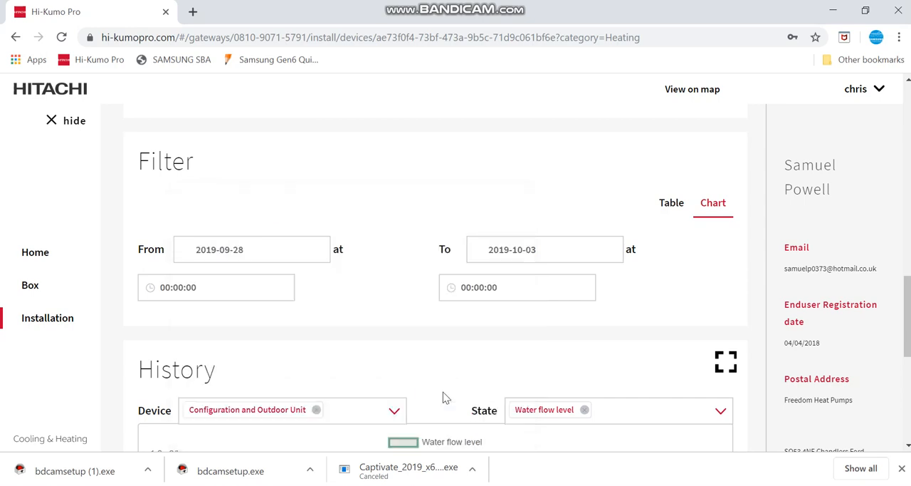
scroll(down, 3)
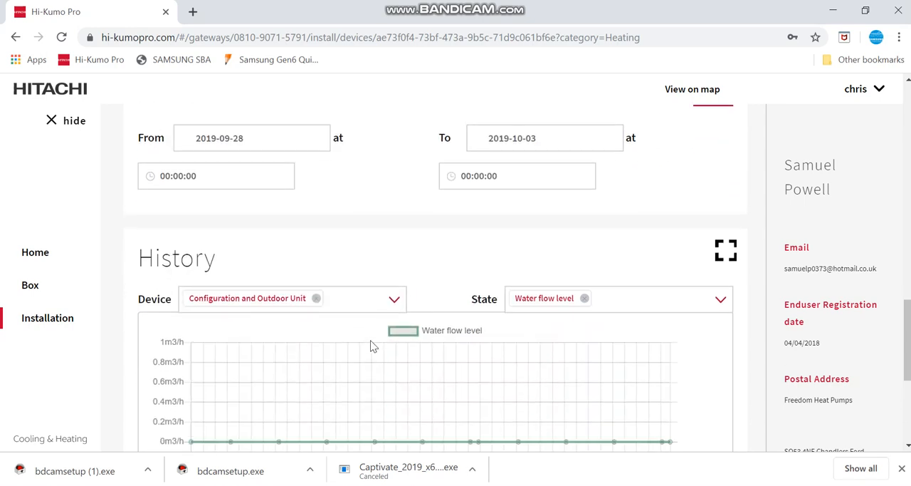
scroll(down, 3)
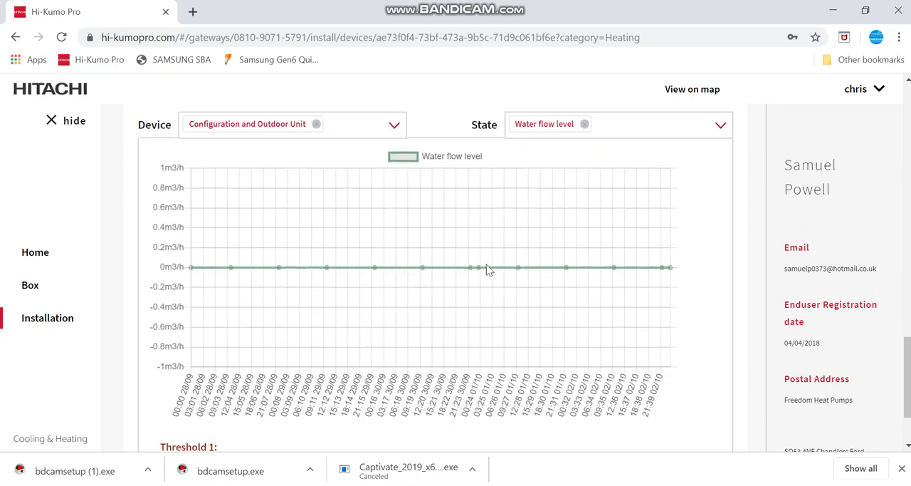
mouse_move(567, 277)
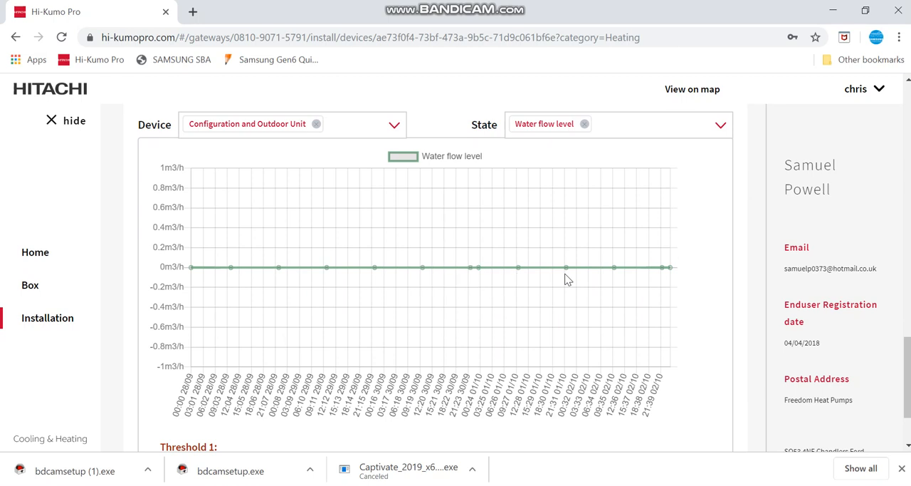
mouse_move(177, 227)
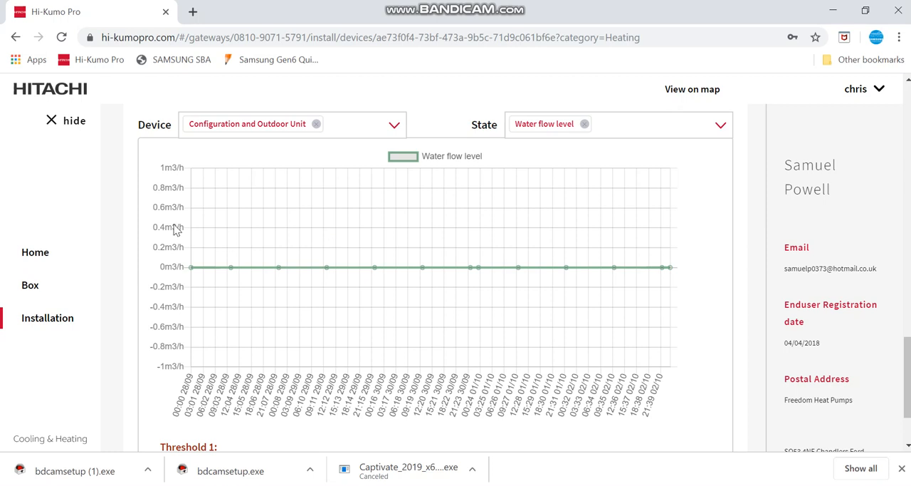
mouse_move(215, 192)
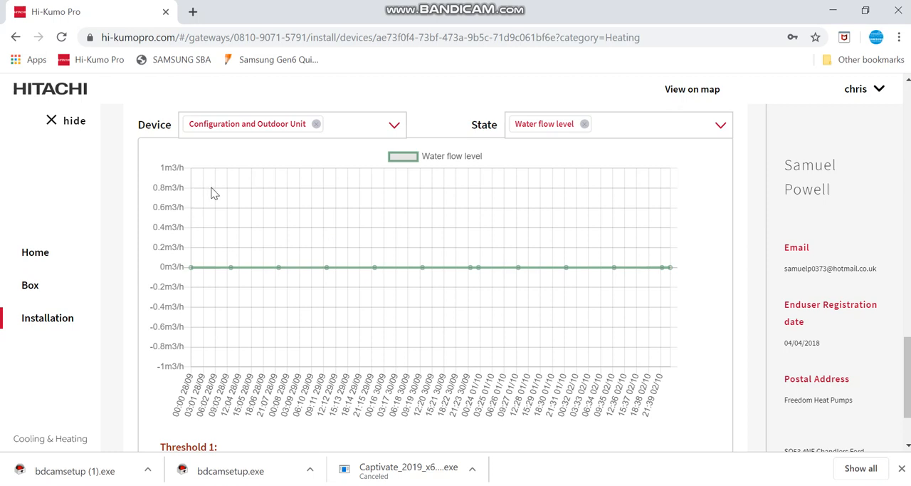
mouse_move(227, 199)
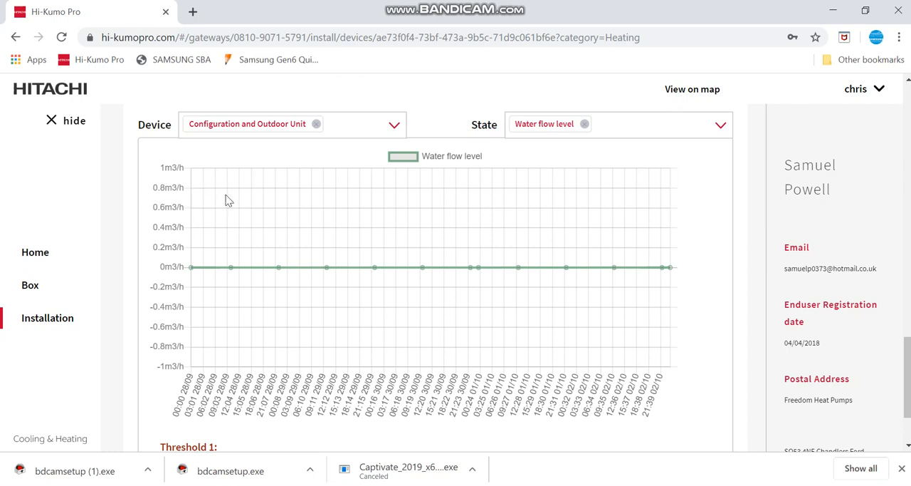
mouse_move(277, 202)
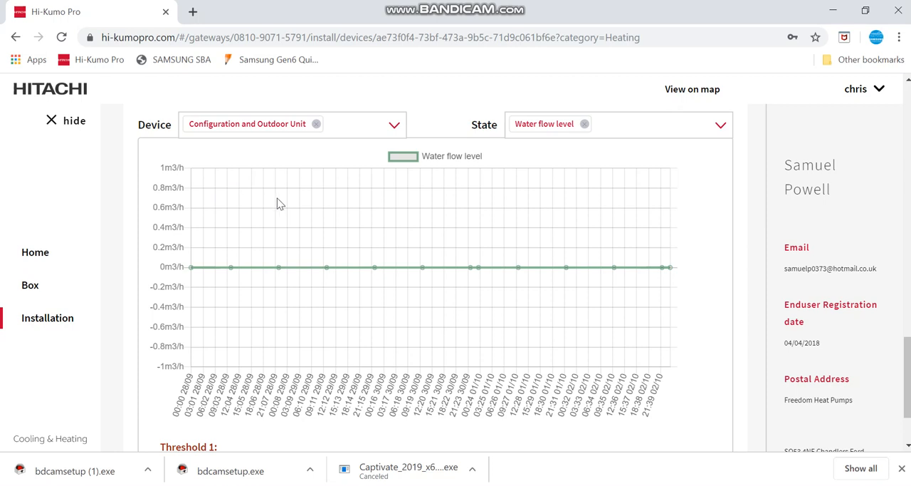
mouse_move(367, 216)
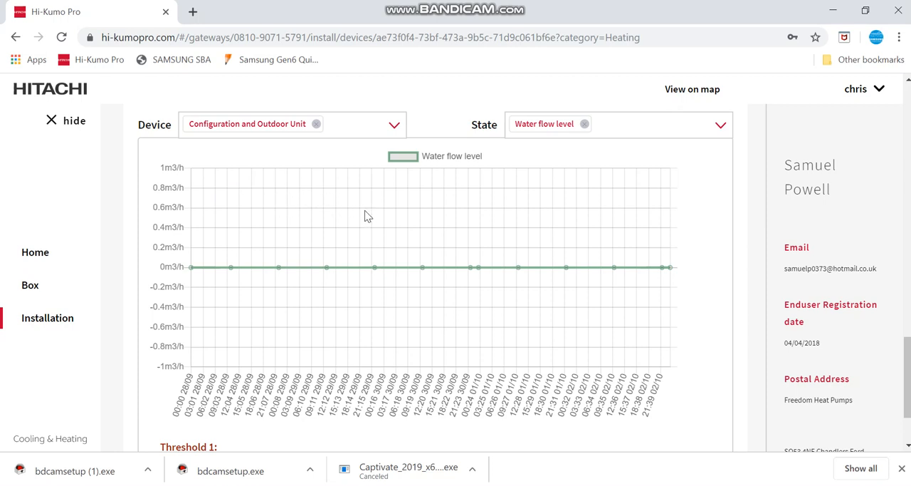
mouse_move(439, 237)
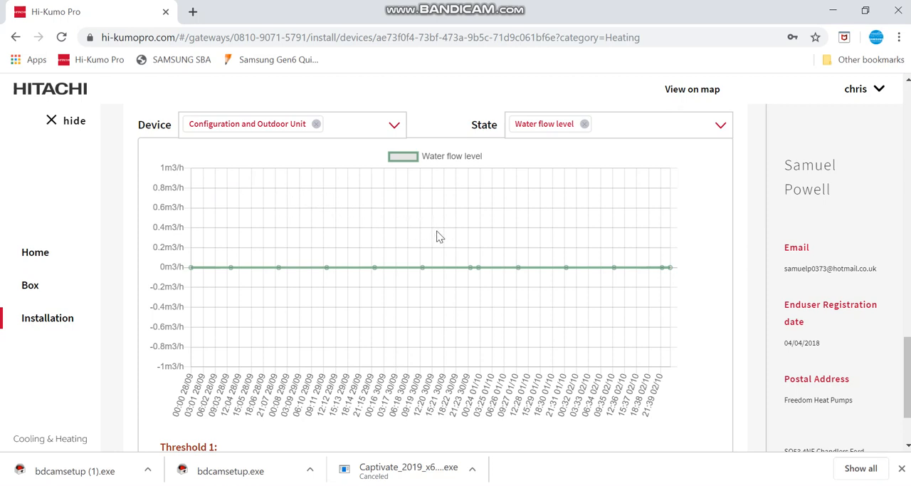
mouse_move(421, 227)
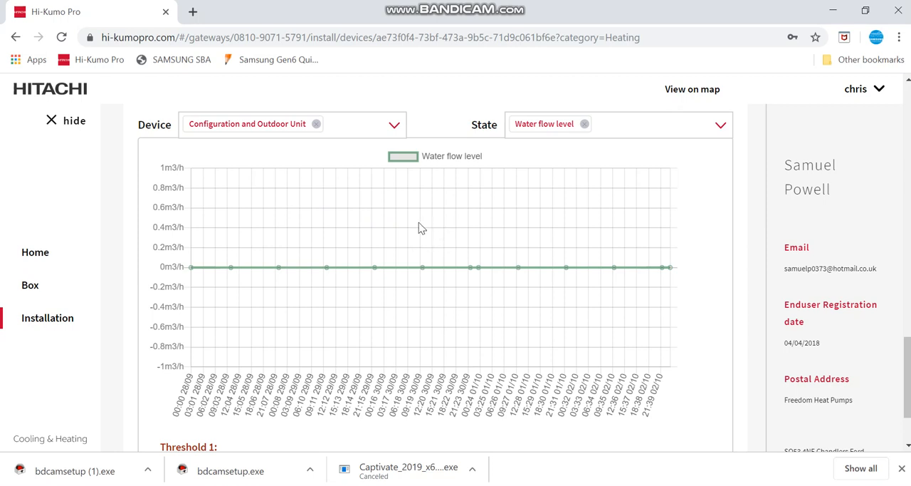
mouse_move(439, 229)
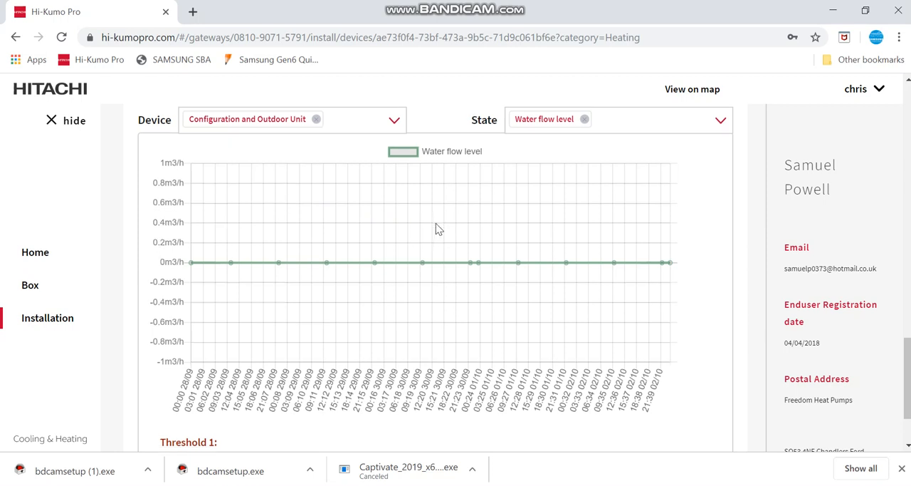
scroll(down, 3)
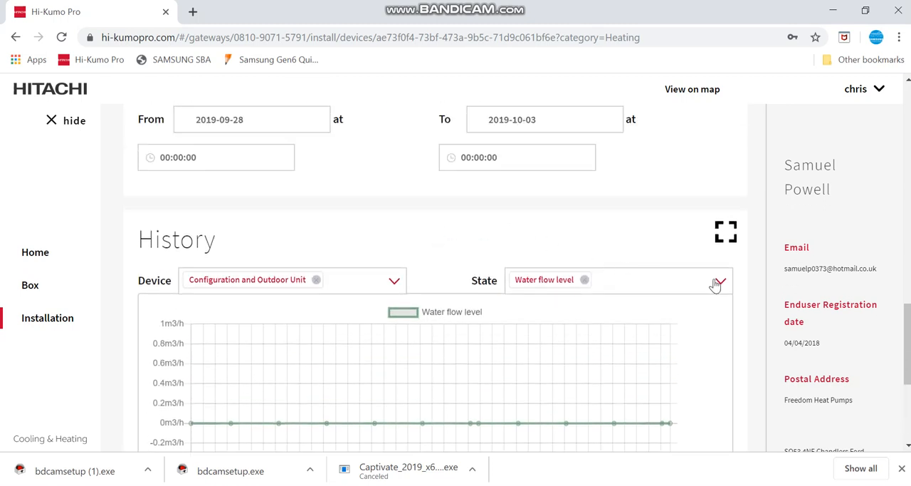
- Browse the outdoor unit state options in History, then switch to the Commands view
click(717, 279)
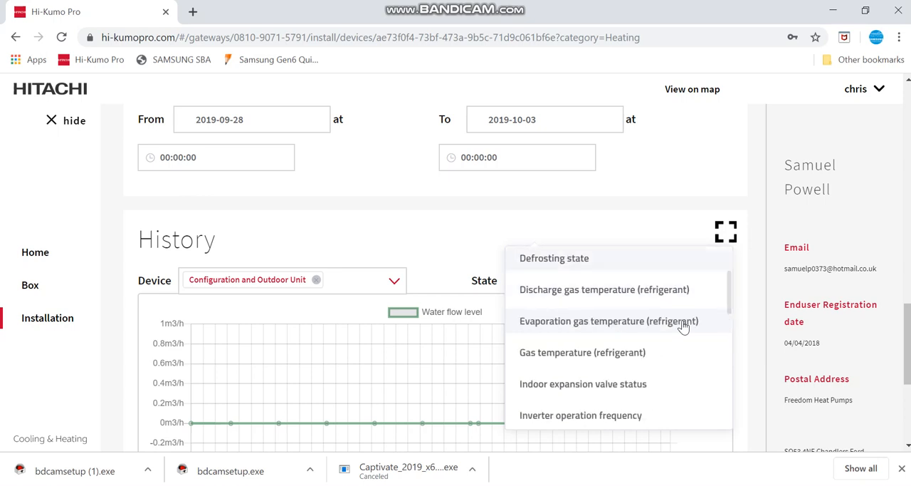
scroll(down, 3)
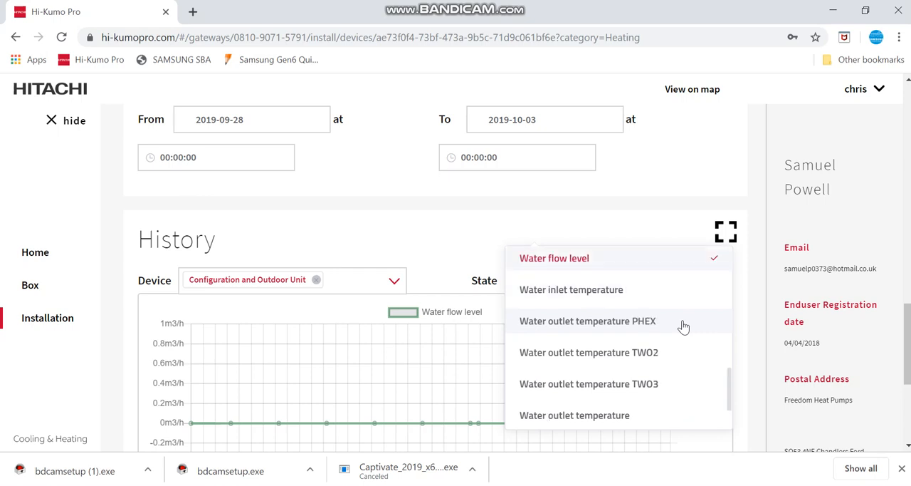
click(554, 257)
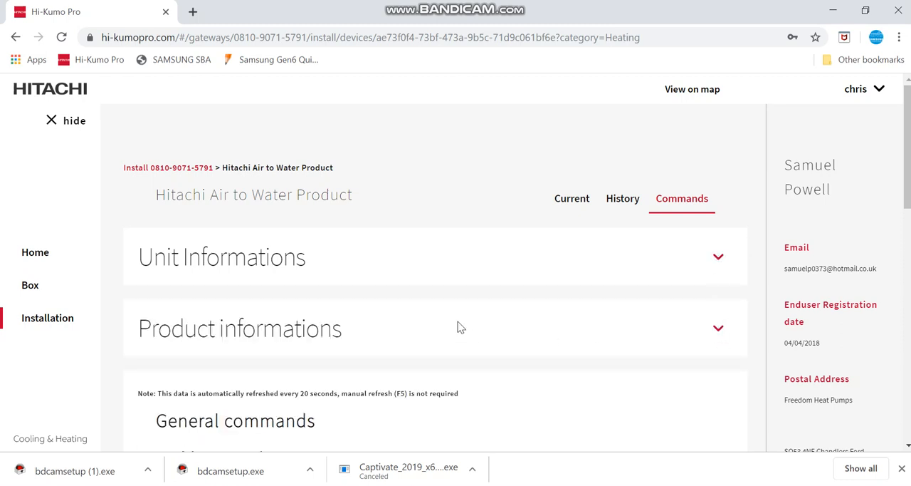
- Review the General, Zone 1 and DHW commands, including DHW stopped at 45
scroll(down, 3)
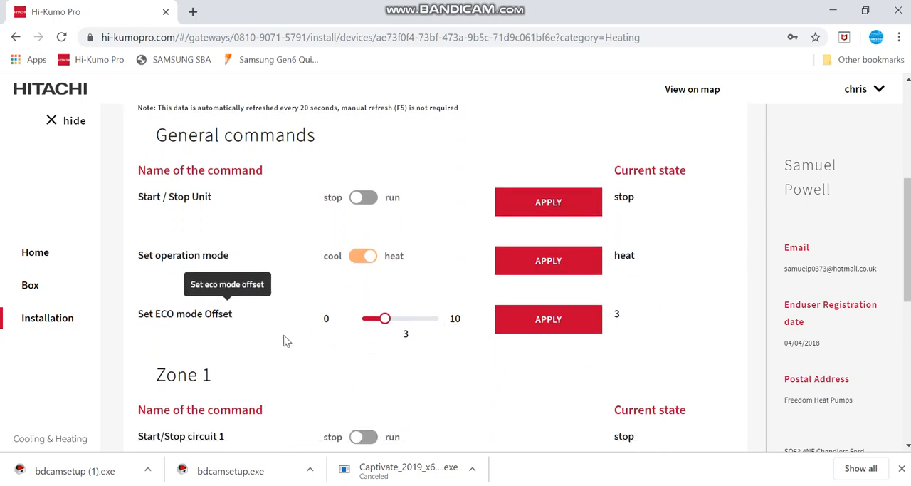
scroll(down, 3)
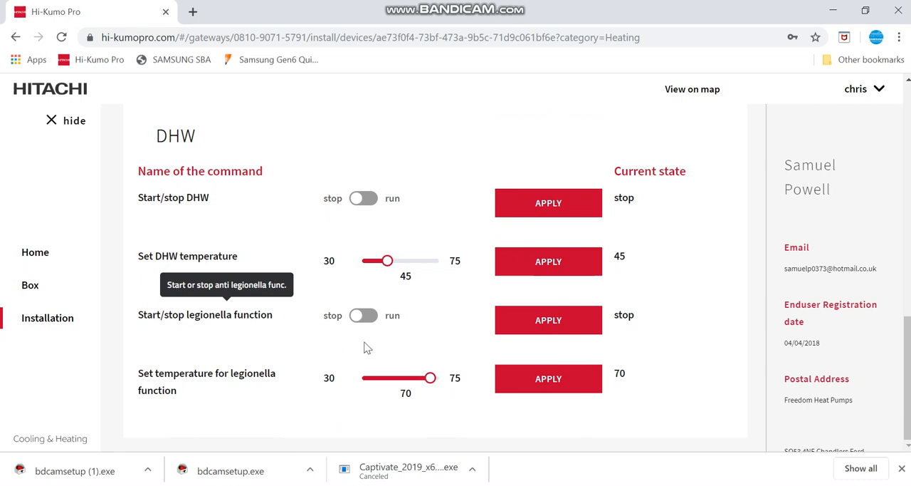
mouse_move(662, 302)
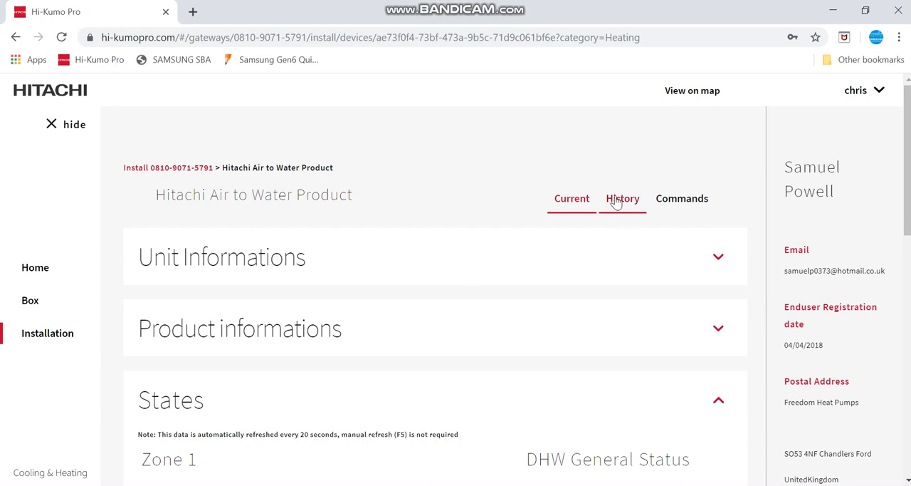
mouse_move(647, 201)
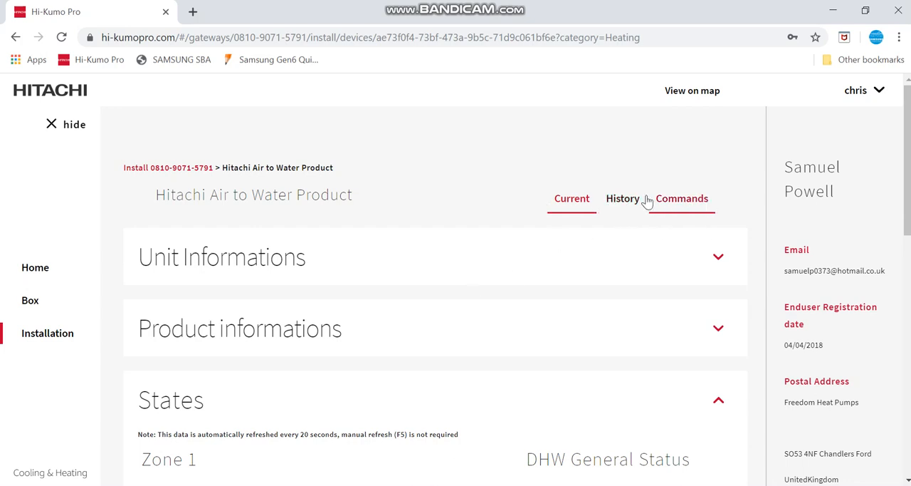
scroll(down, 3)
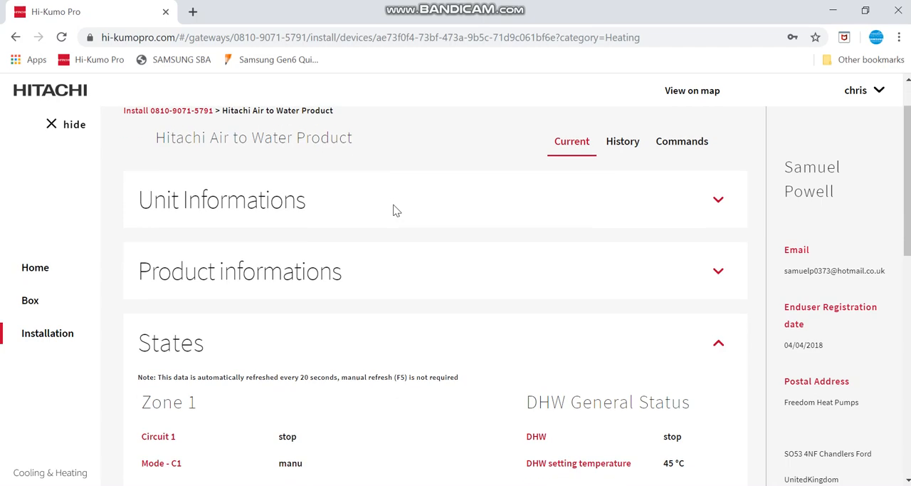
scroll(down, 3)
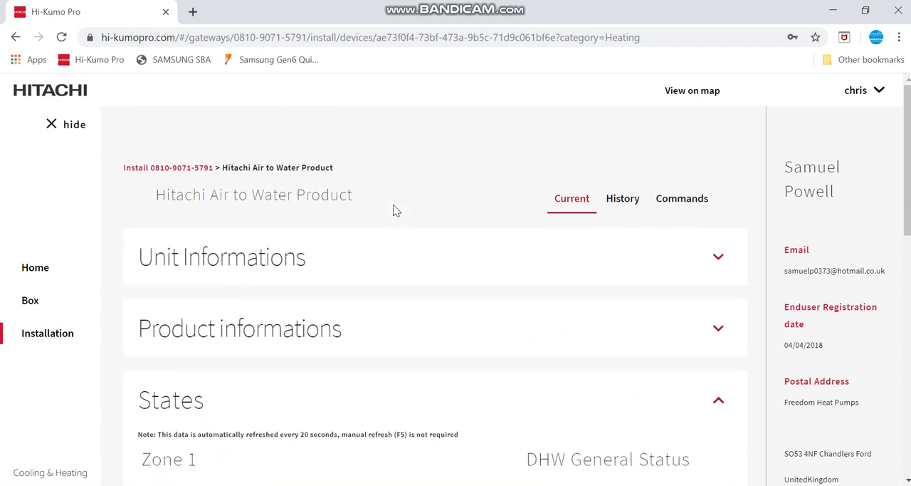
click(34, 266)
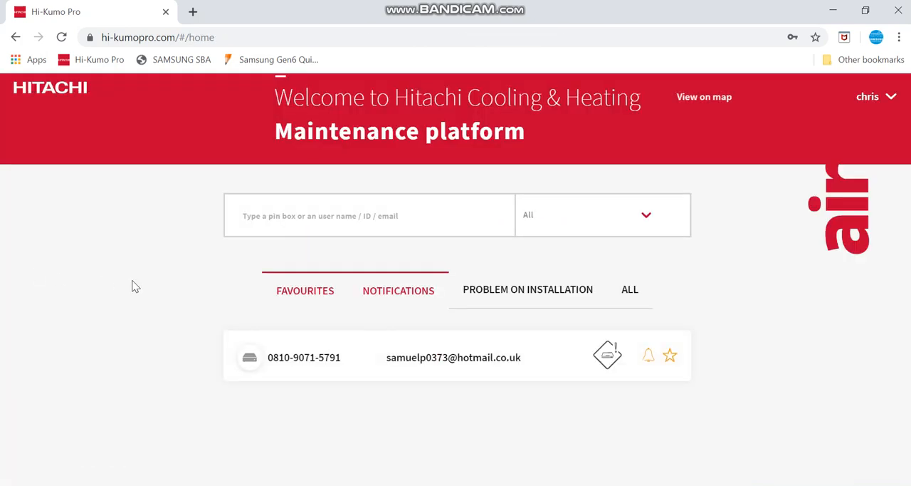
mouse_move(438, 256)
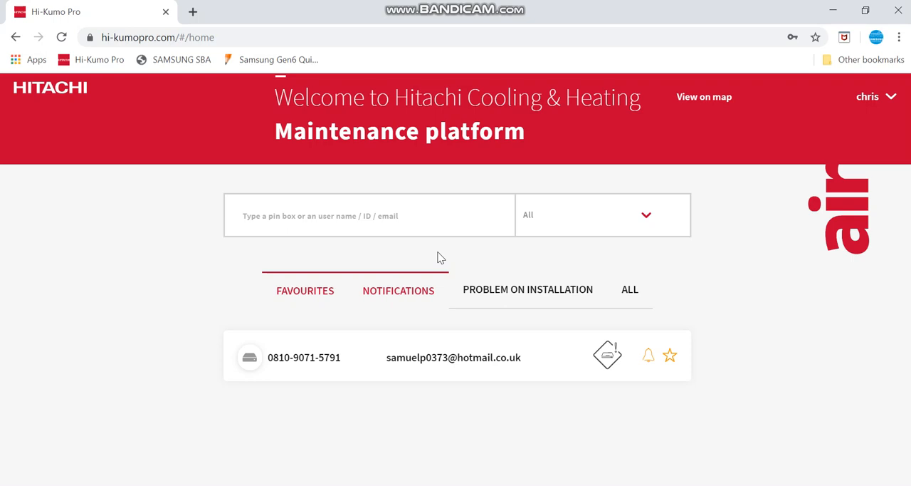
mouse_move(421, 241)
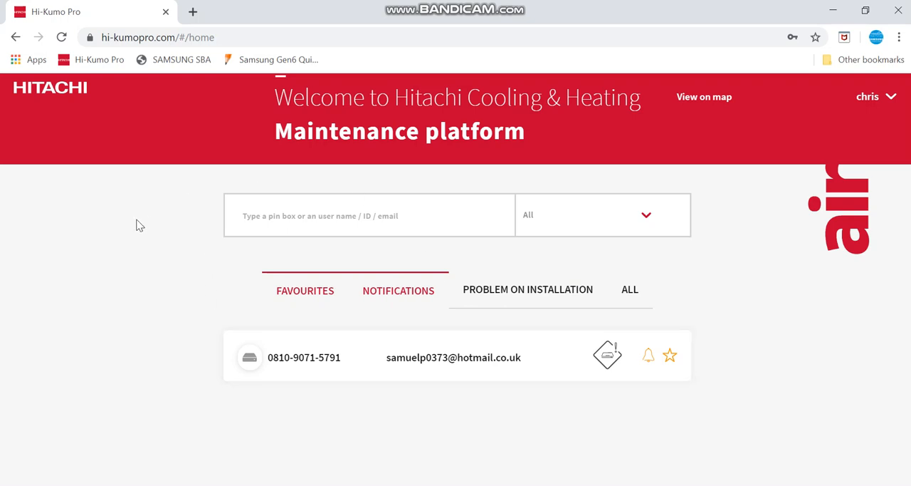
mouse_move(416, 251)
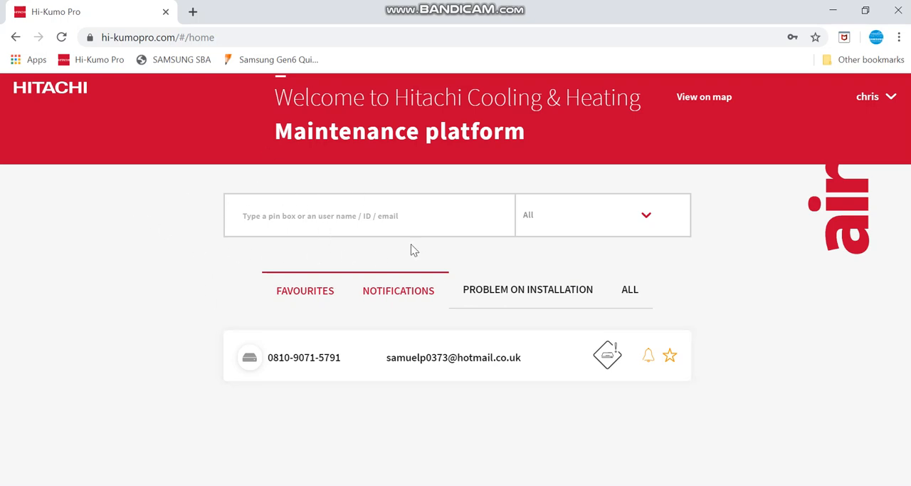